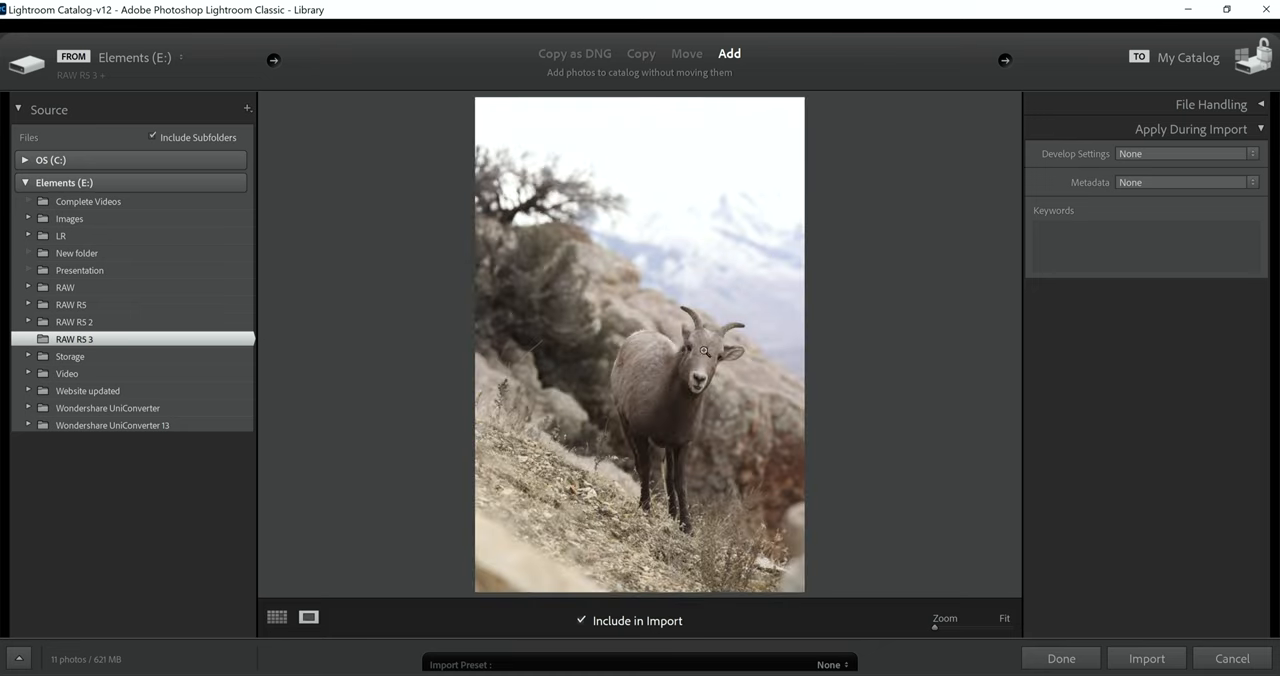
pyautogui.moveTo(671, 364)
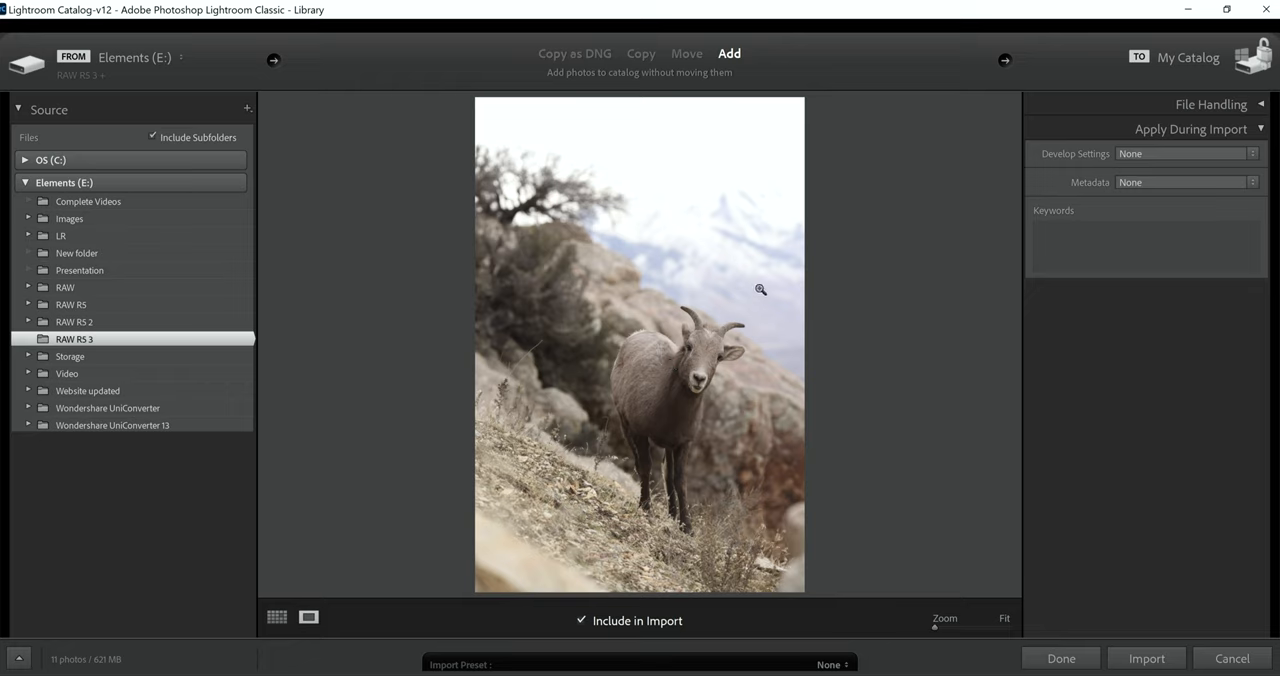
pyautogui.moveTo(796, 358)
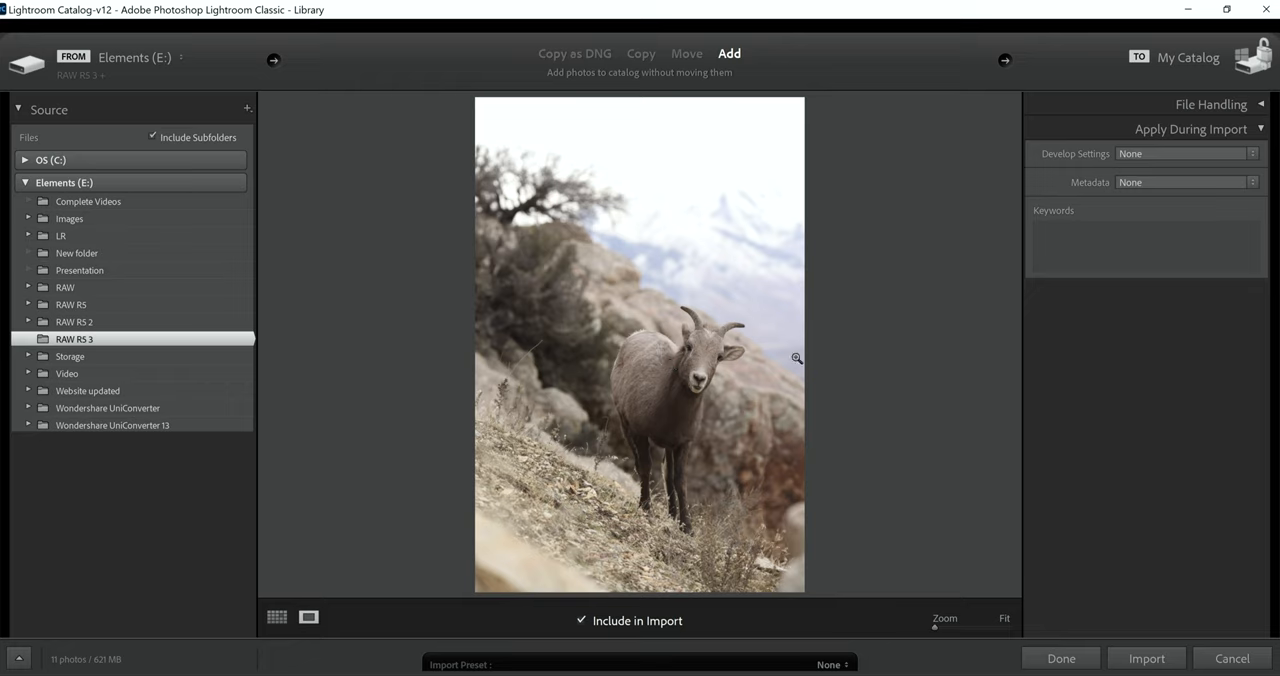
pyautogui.moveTo(551, 536)
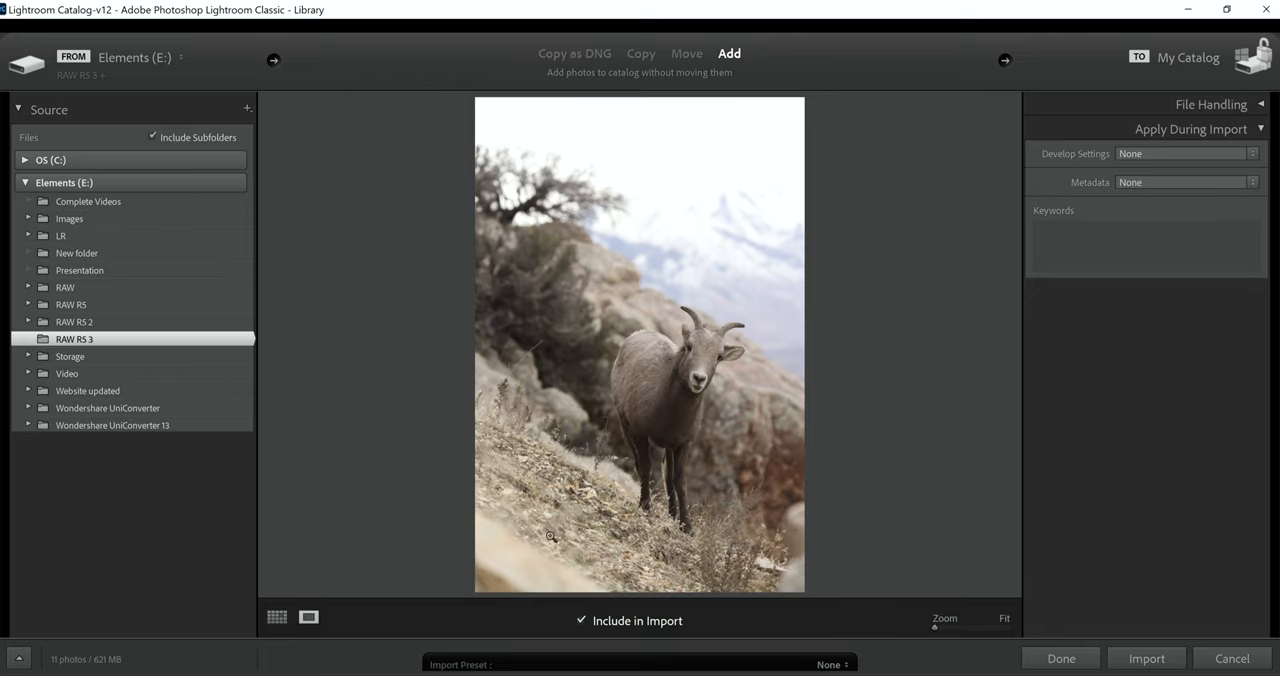
pyautogui.moveTo(606, 540)
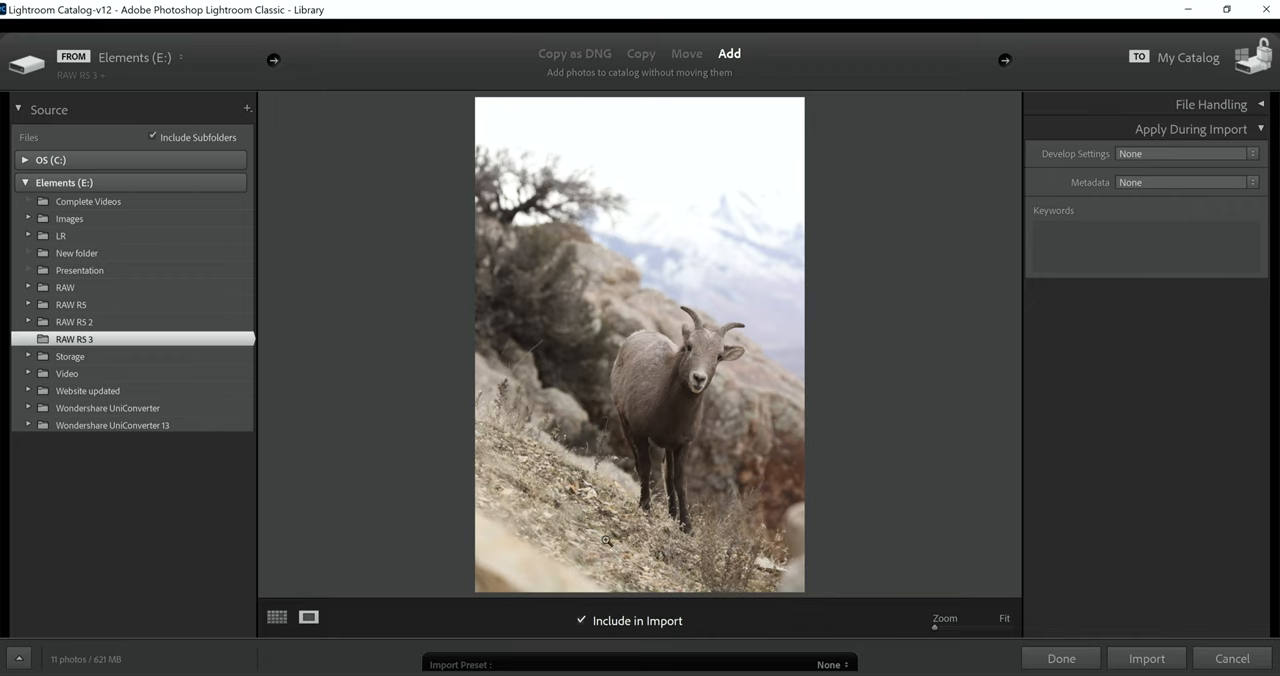
pyautogui.moveTo(490, 562)
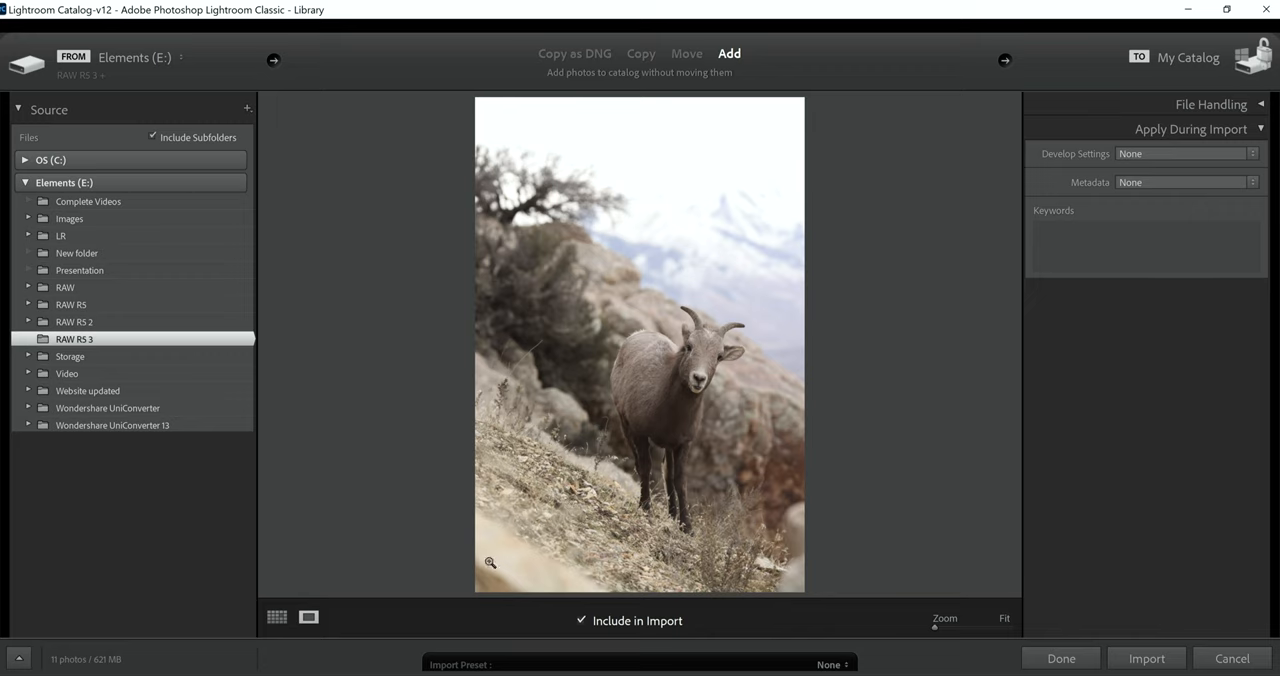
pyautogui.moveTo(528, 577)
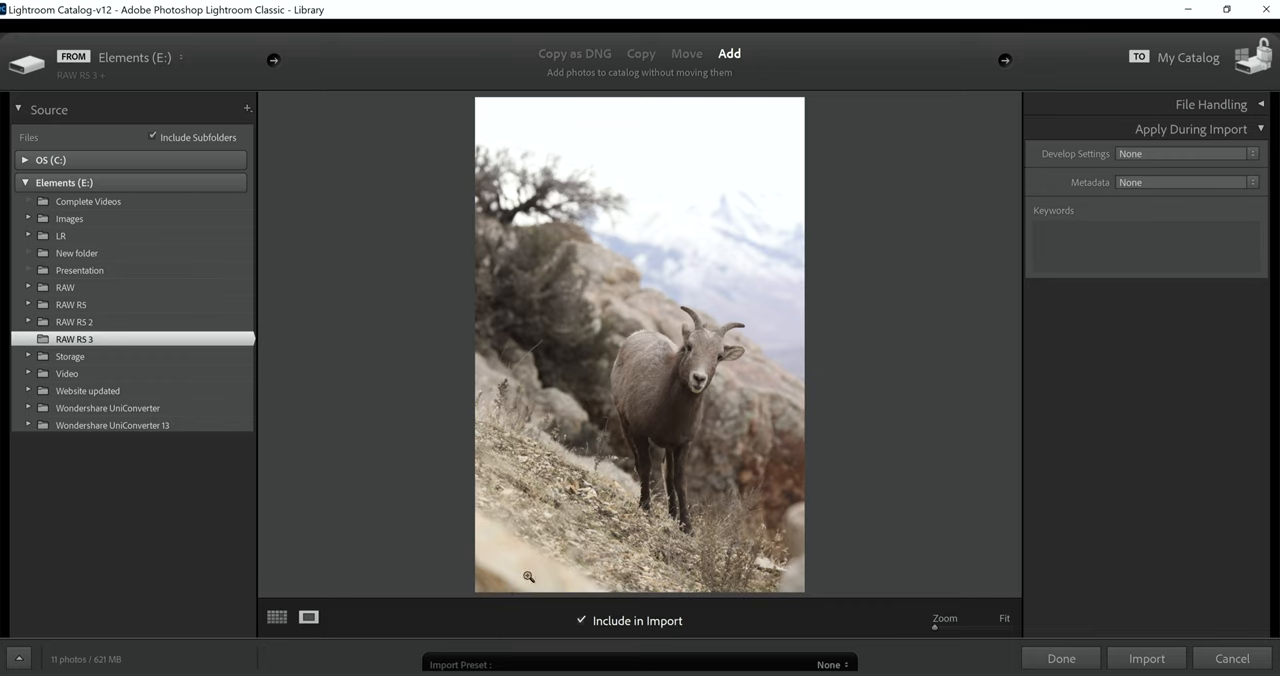
pyautogui.moveTo(543, 565)
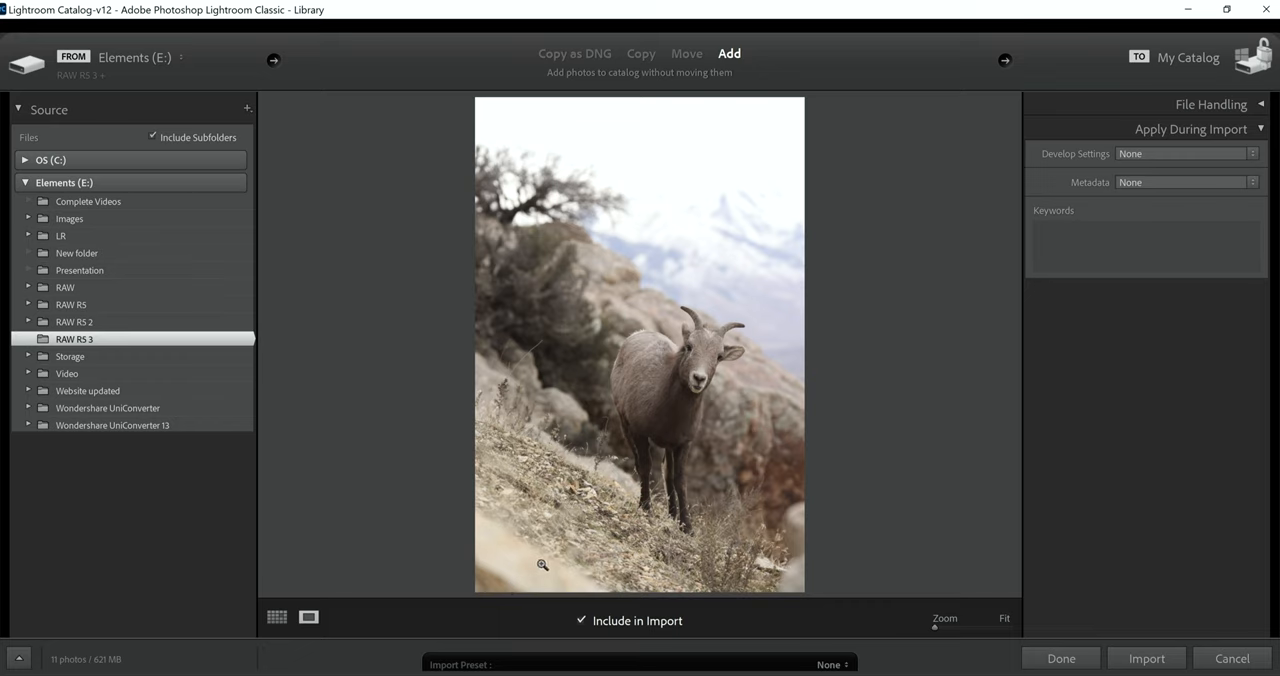
# Step: Zoom the bighorn sheep preview to 100%, then to 300% on its face
pyautogui.click(581, 621)
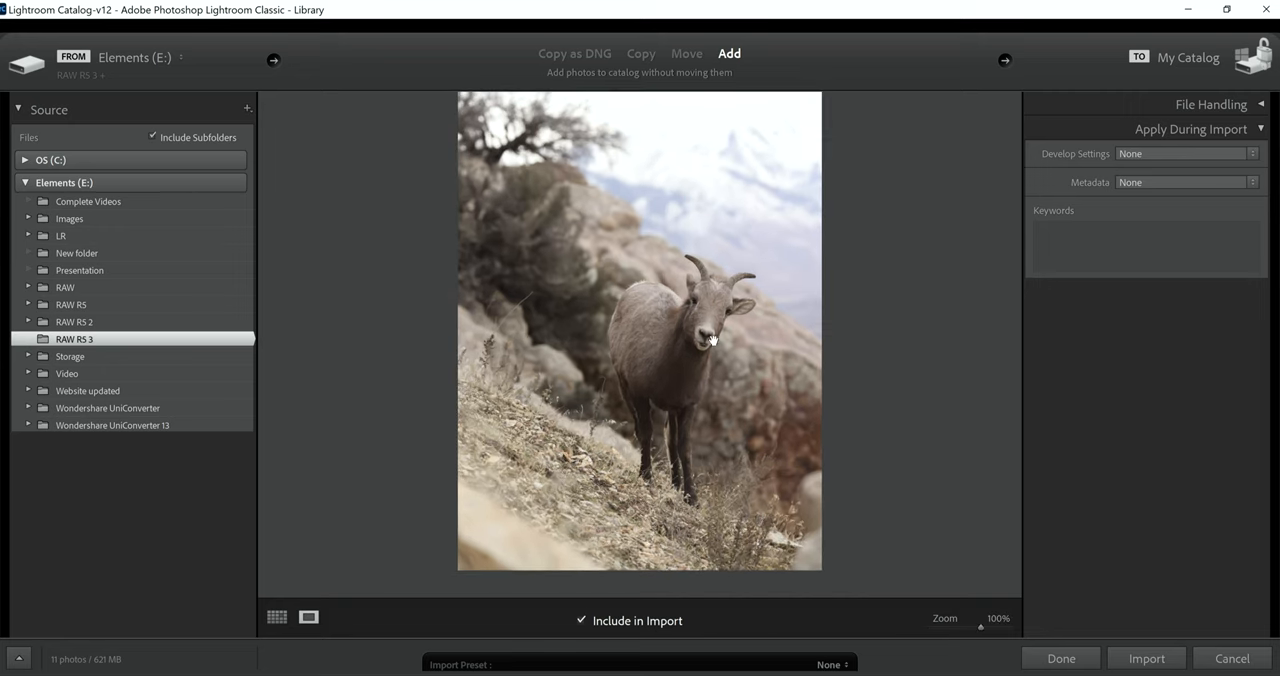
pyautogui.moveTo(983, 633)
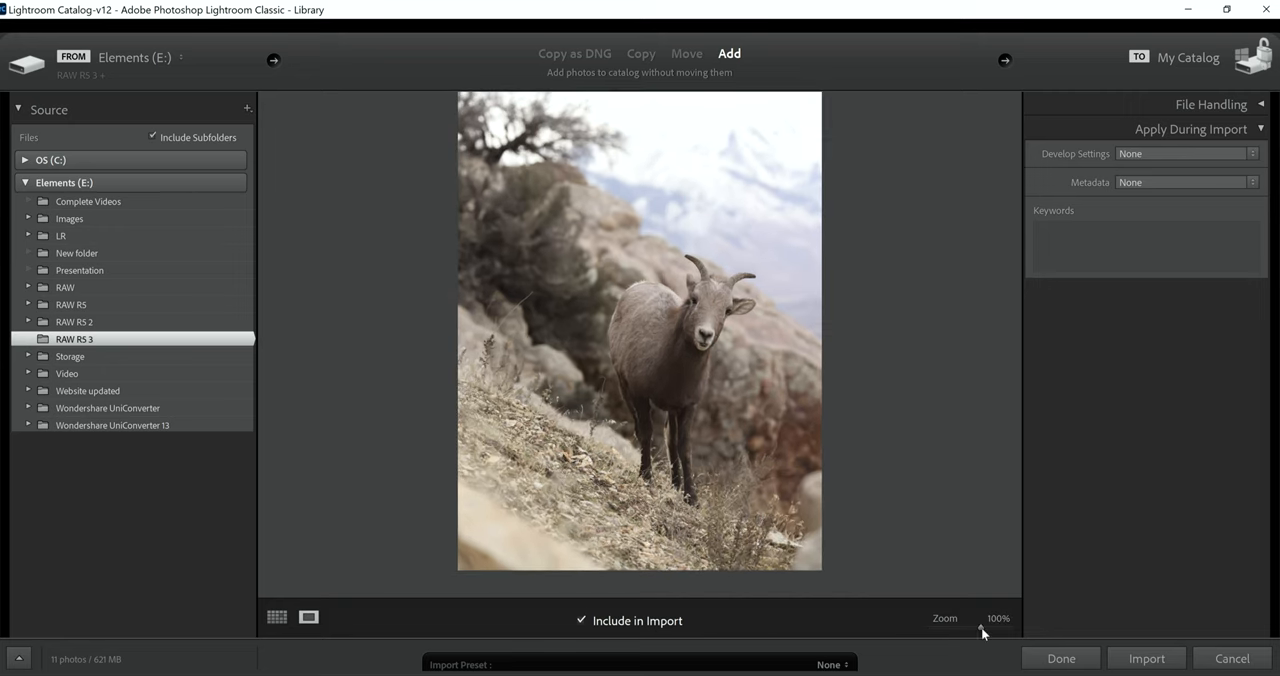
pyautogui.click(991, 625)
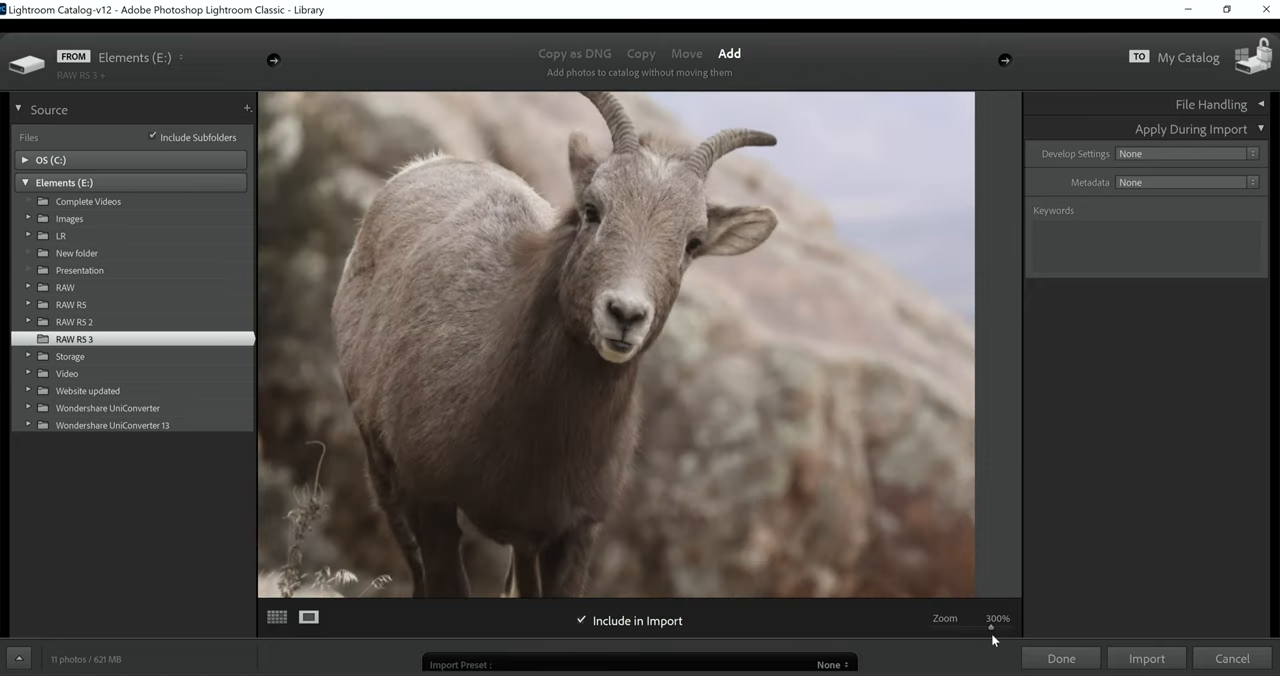
pyautogui.moveTo(864, 433)
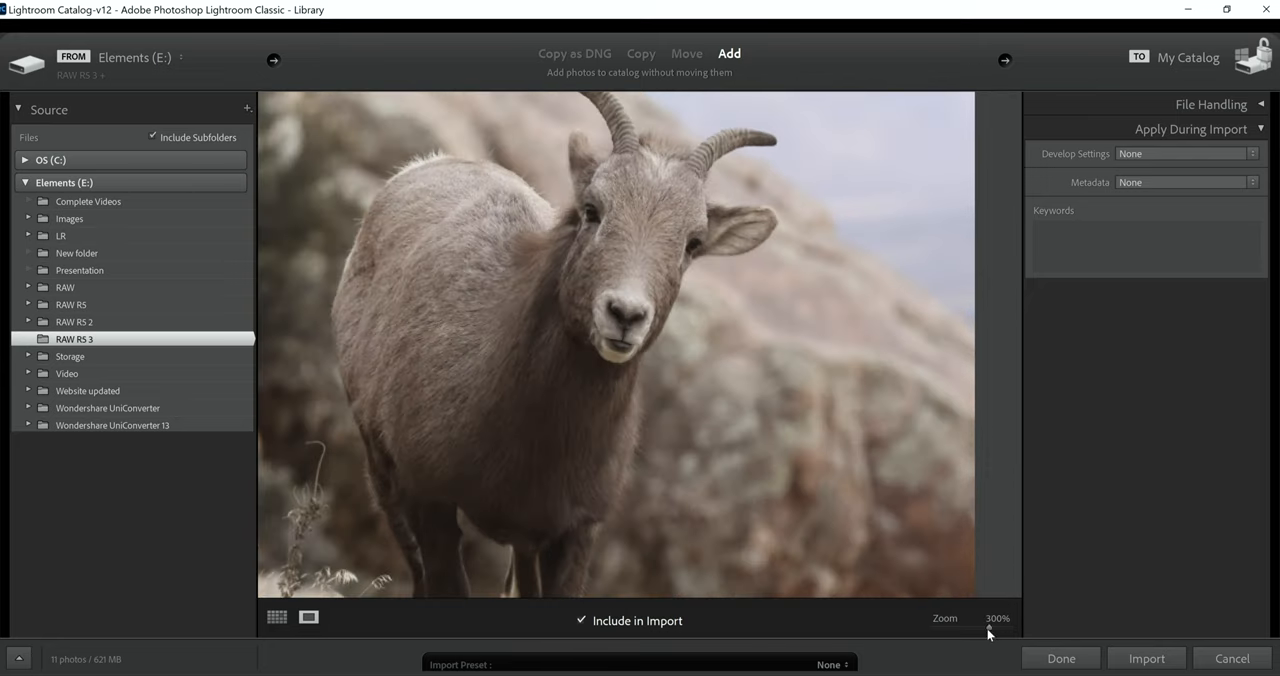
# Step: Zoom the sheep preview back out to show the whole frame
pyautogui.click(997, 618)
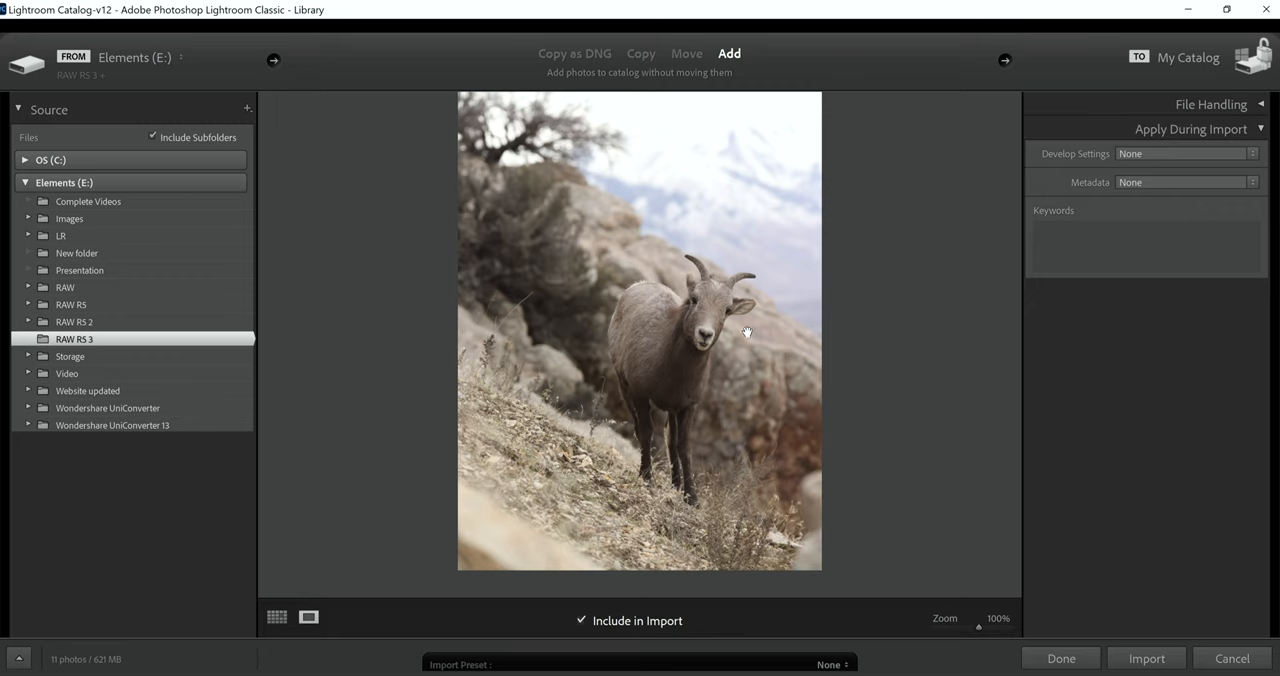
pyautogui.moveTo(710, 338)
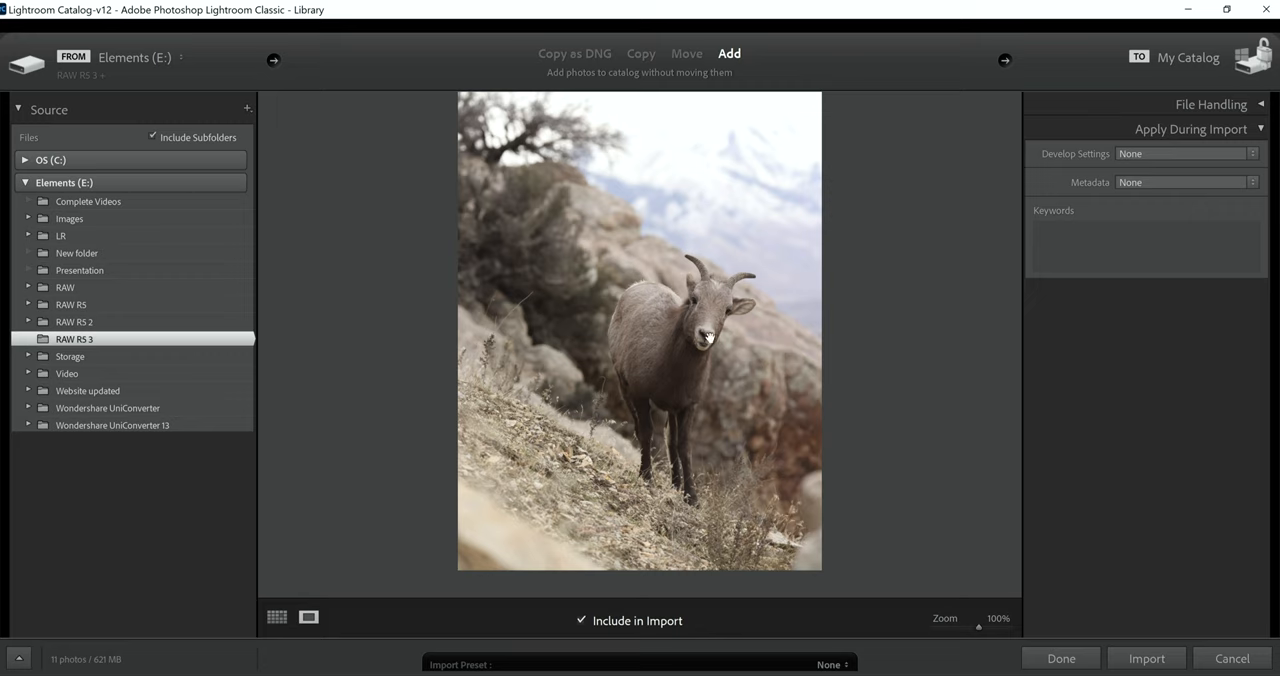
pyautogui.moveTo(688, 288)
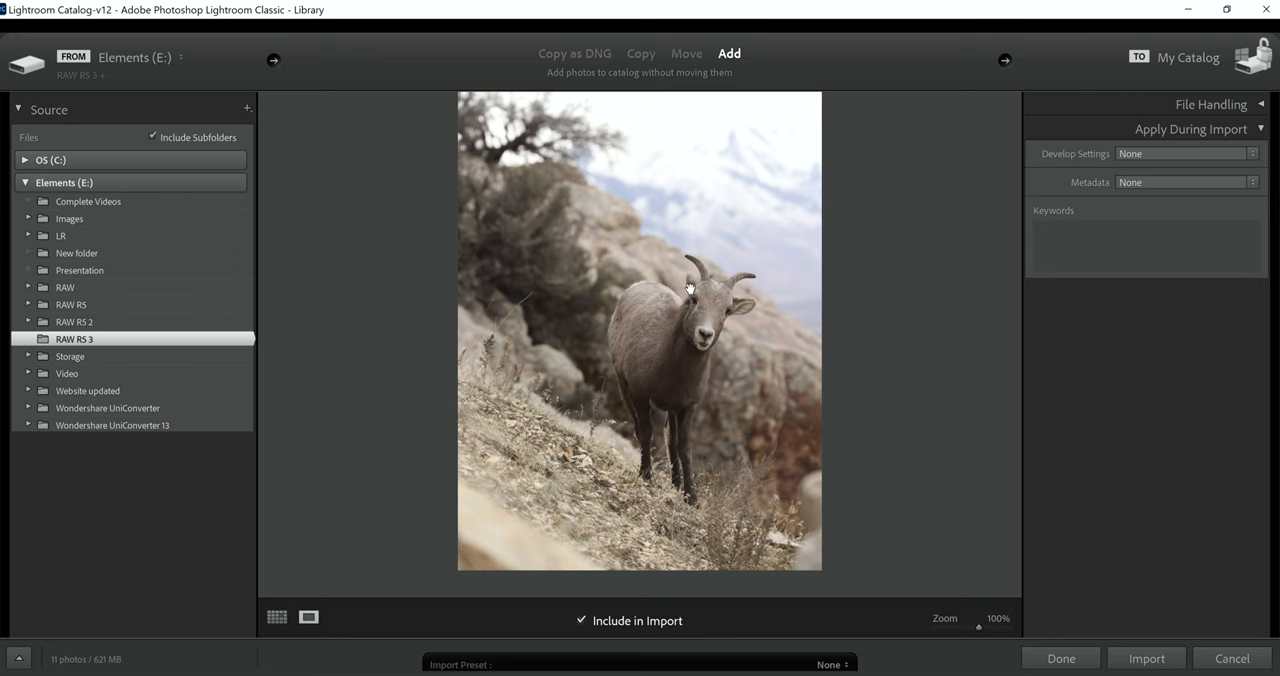